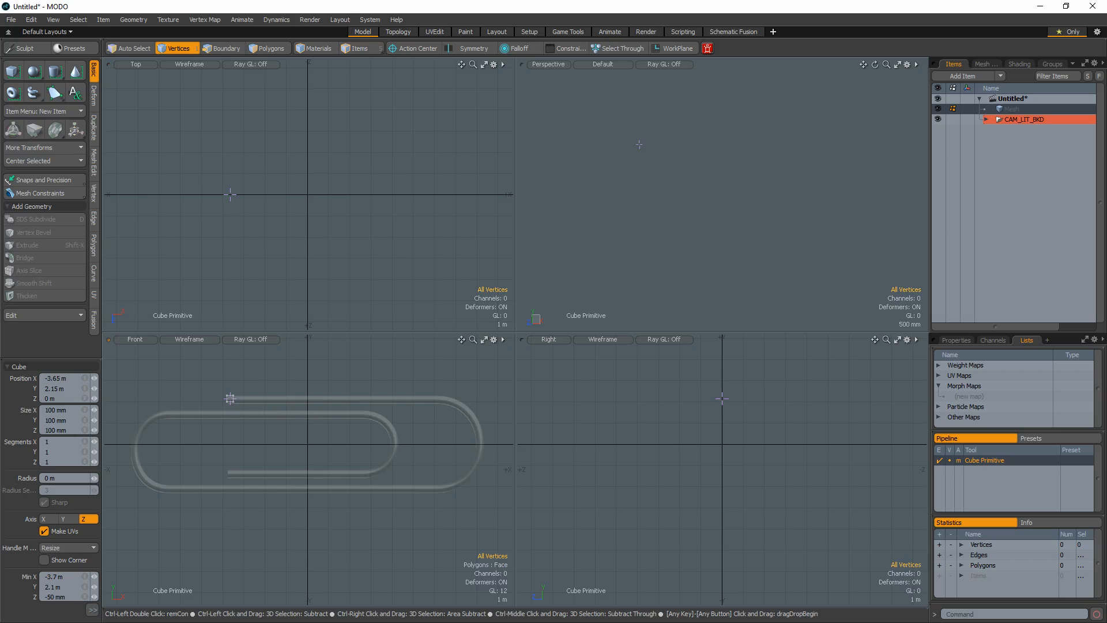
Draw a thin cube bar over the paperclip reference's top straight in the front view
click(271, 48)
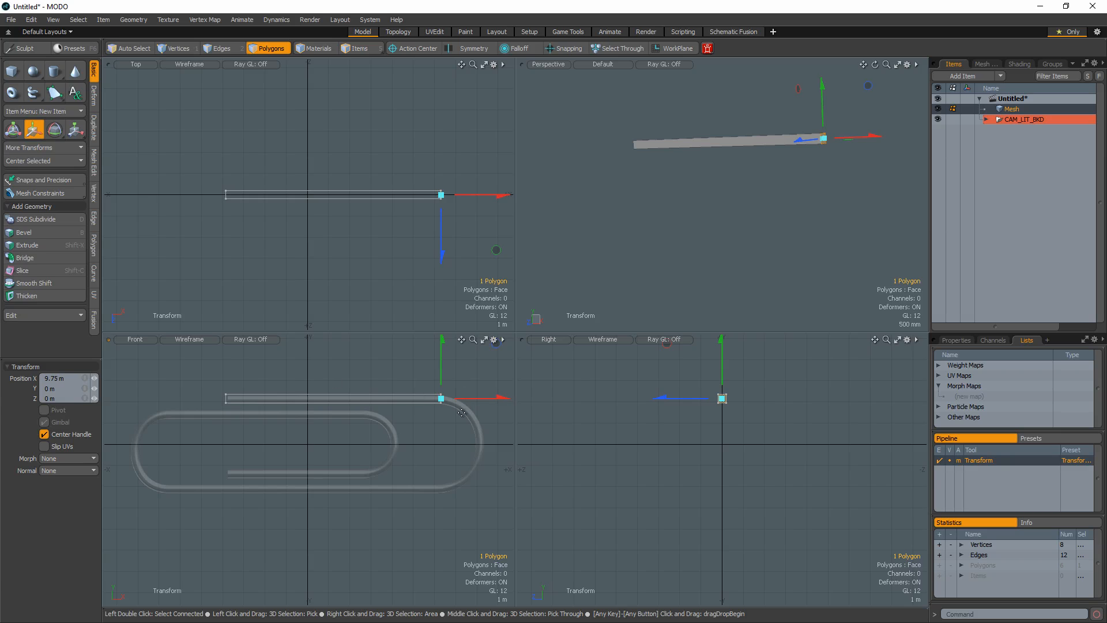
Radial-sweep the bar's end face with count 8 and 180–360° around the right end
click(38, 70)
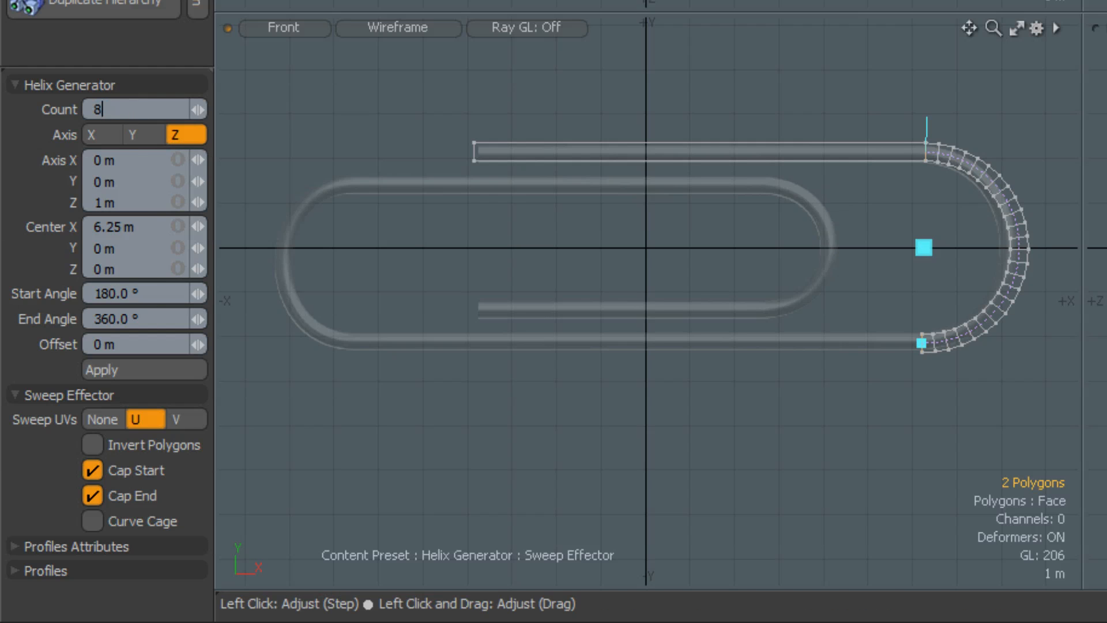
click(92, 494)
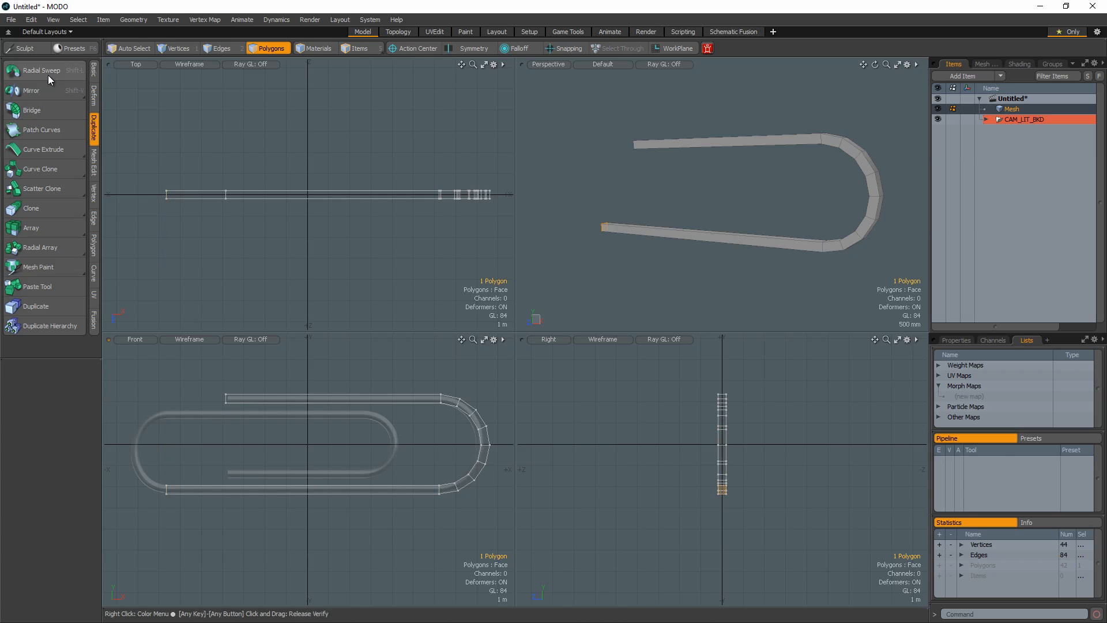
Radial-sweep the extruded end face with count 8, centred on the left bend
click(40, 70)
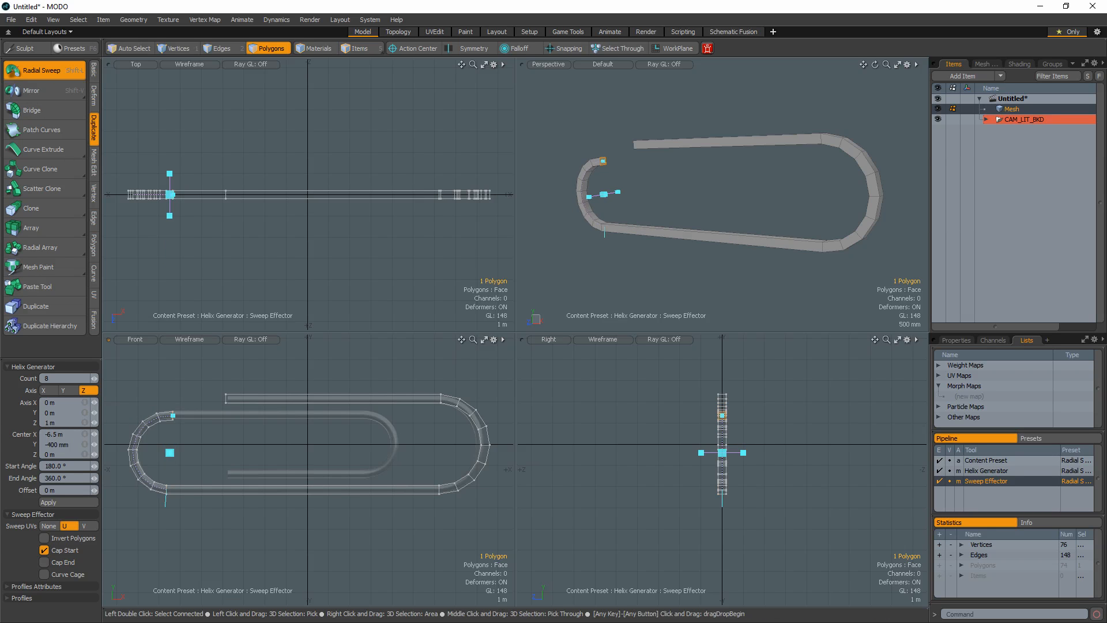